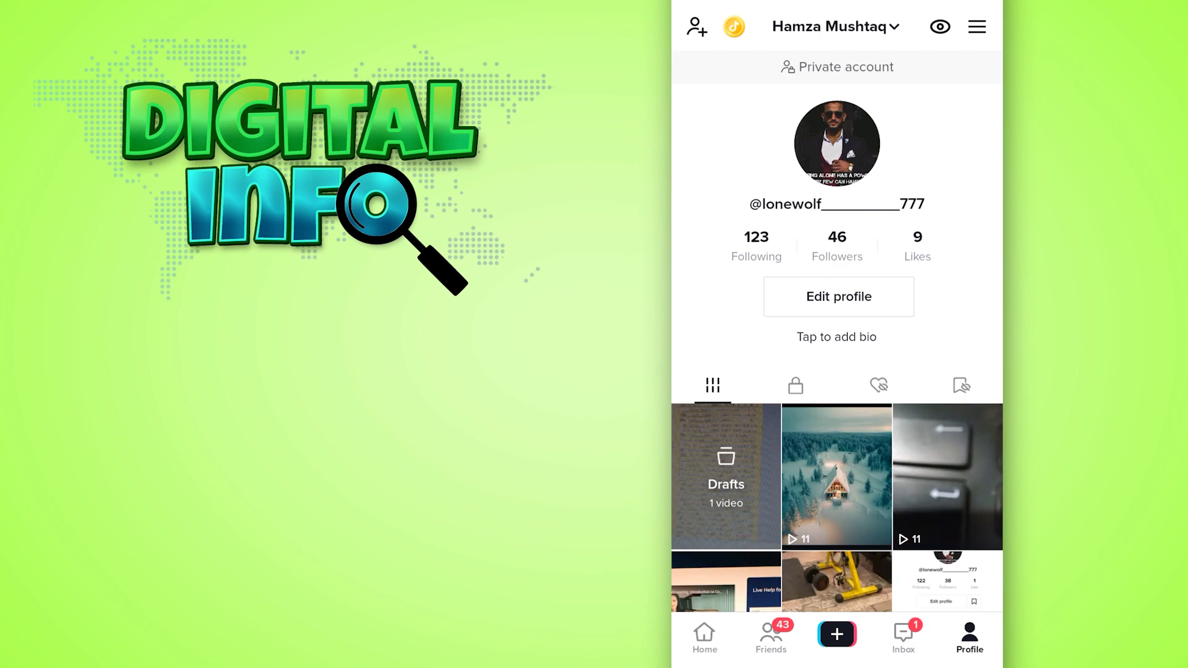
- Open TikTok's Find friends page from the Profile tab's add-friend icon
{"action": "left_click", "coordinate": [694, 27]}
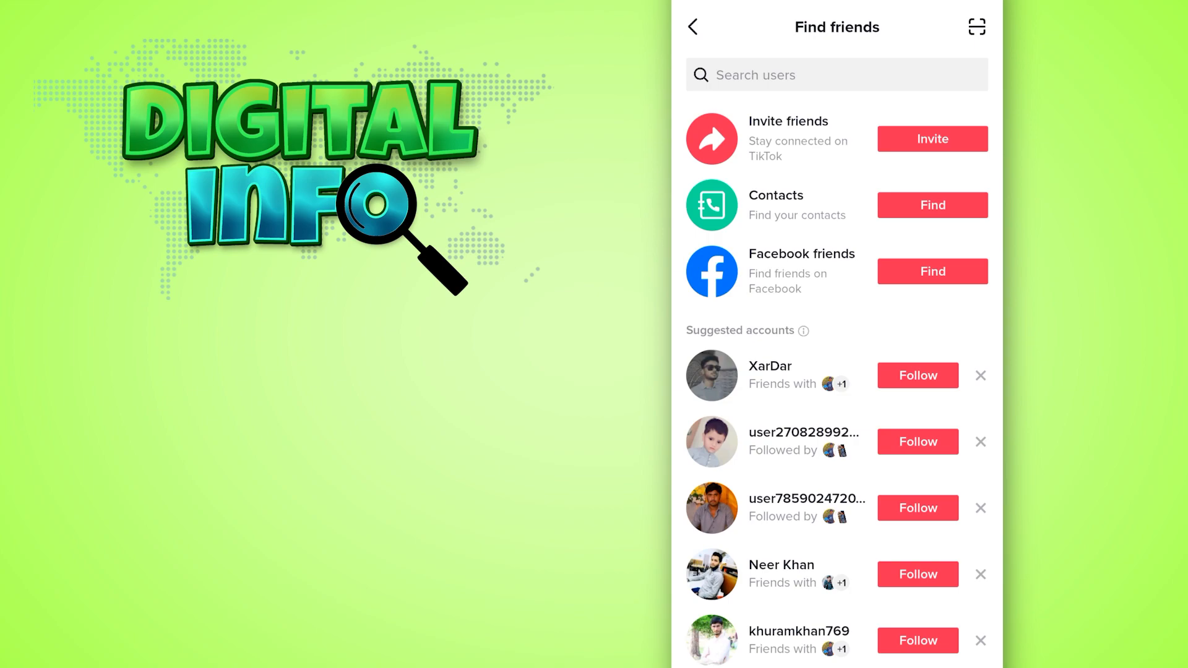
- Choose Find for Facebook friends and approve syncing the Facebook friend list
{"action": "left_click", "coordinate": [932, 271]}
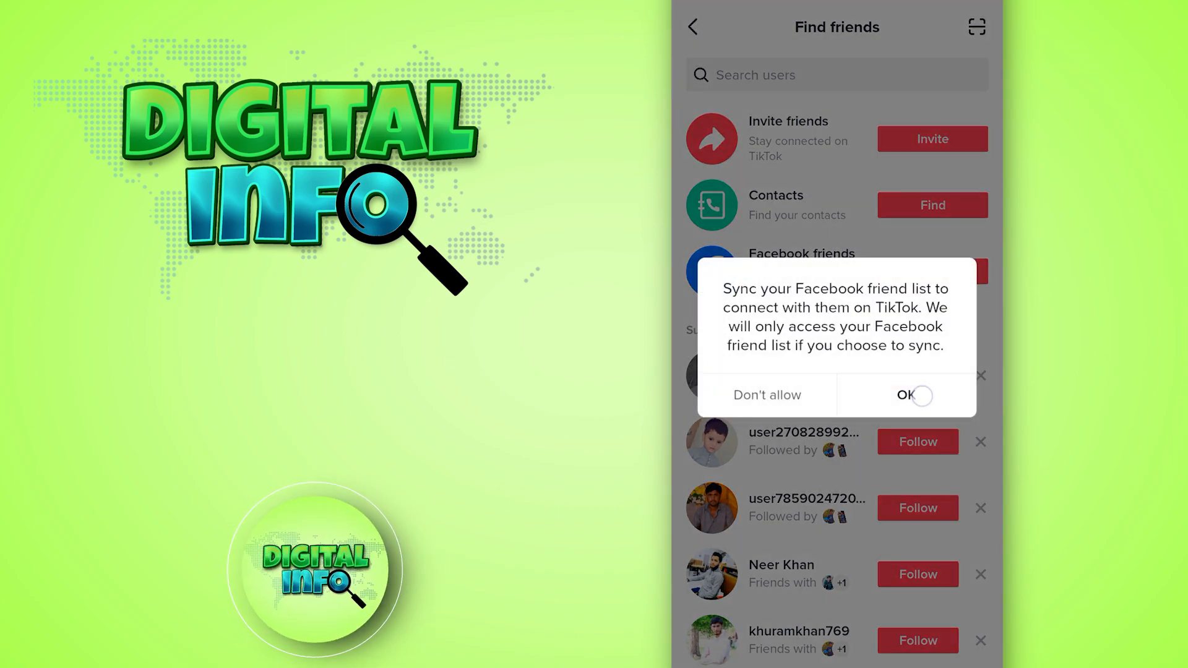
{"action": "left_click", "coordinate": [902, 395]}
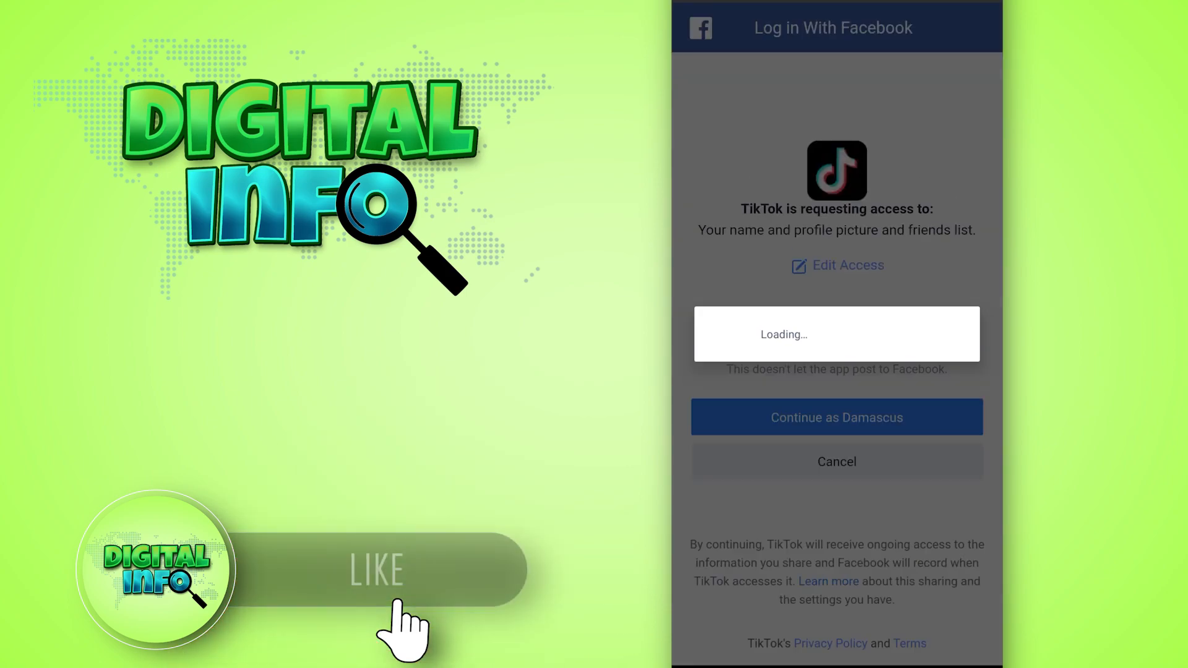